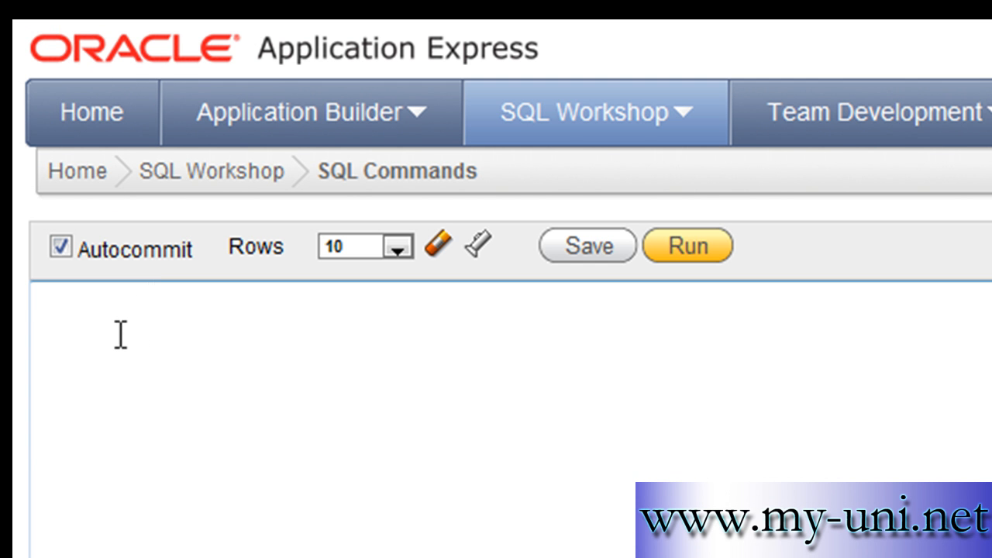
Start a new SQL command in the editor with the word extract
type("extract")
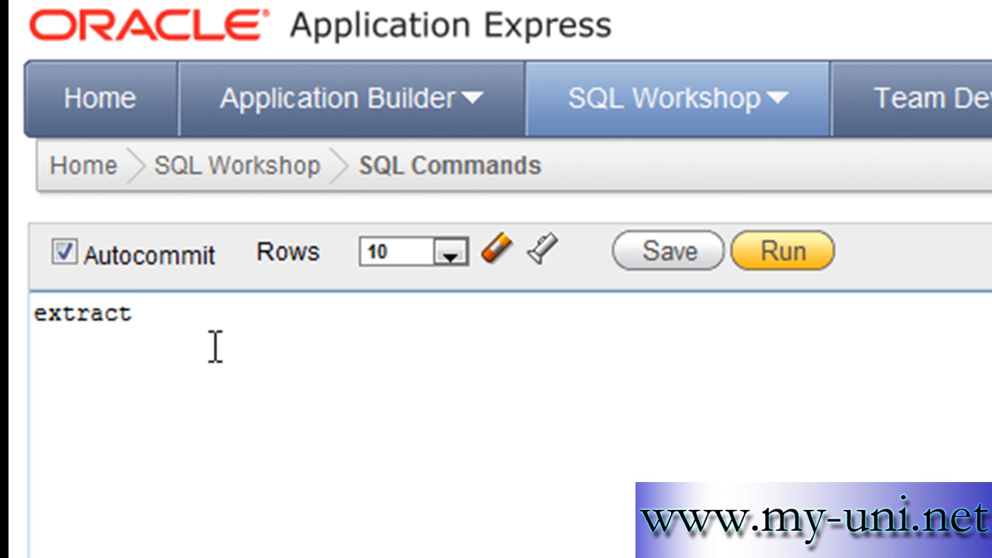
type("\" \"")
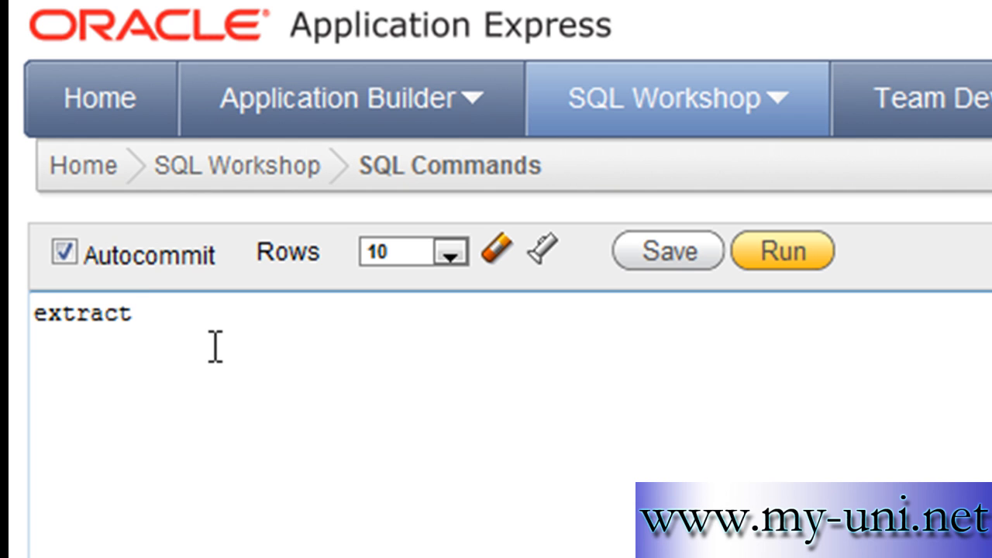
type("\" \"")
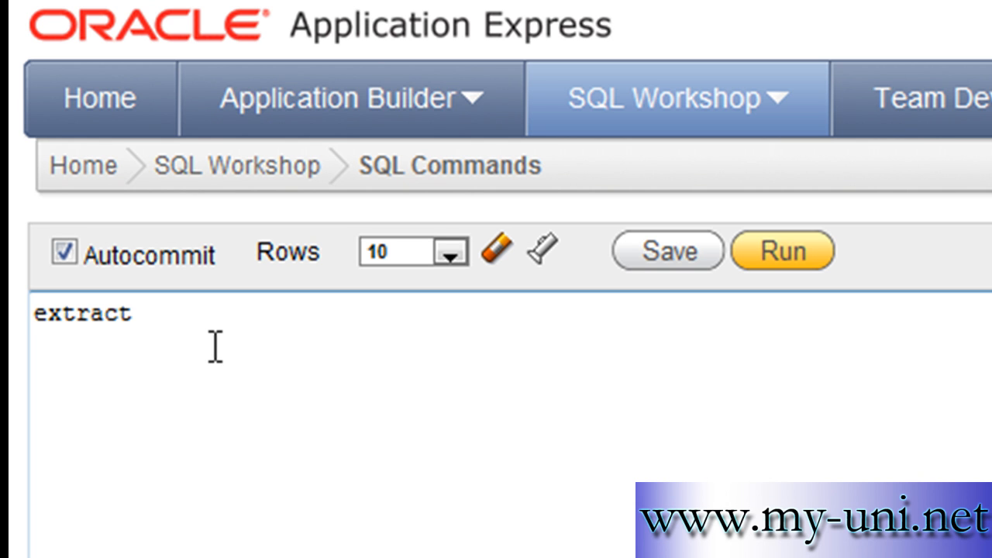
Run select * from emp to list all employees with their hire dates
type("s")
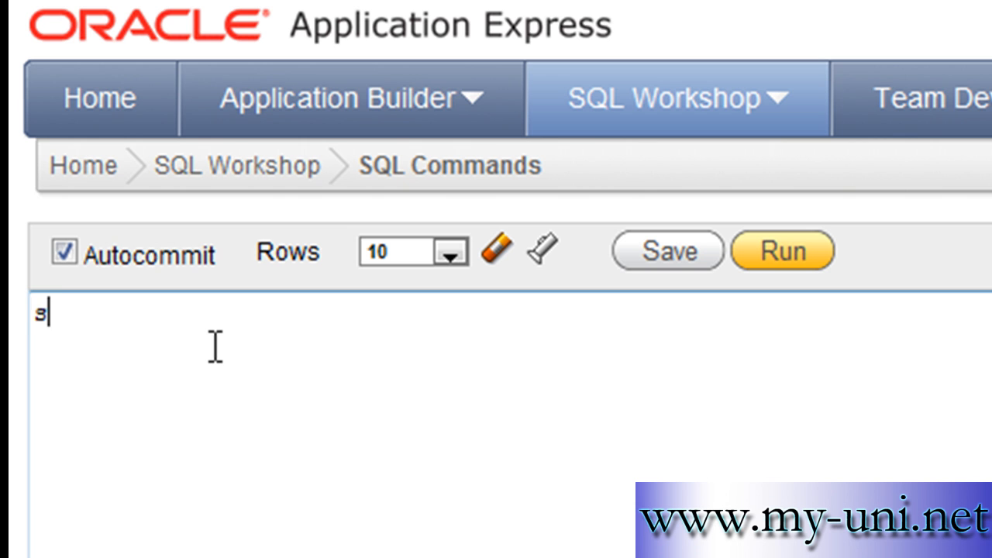
type("elect U")
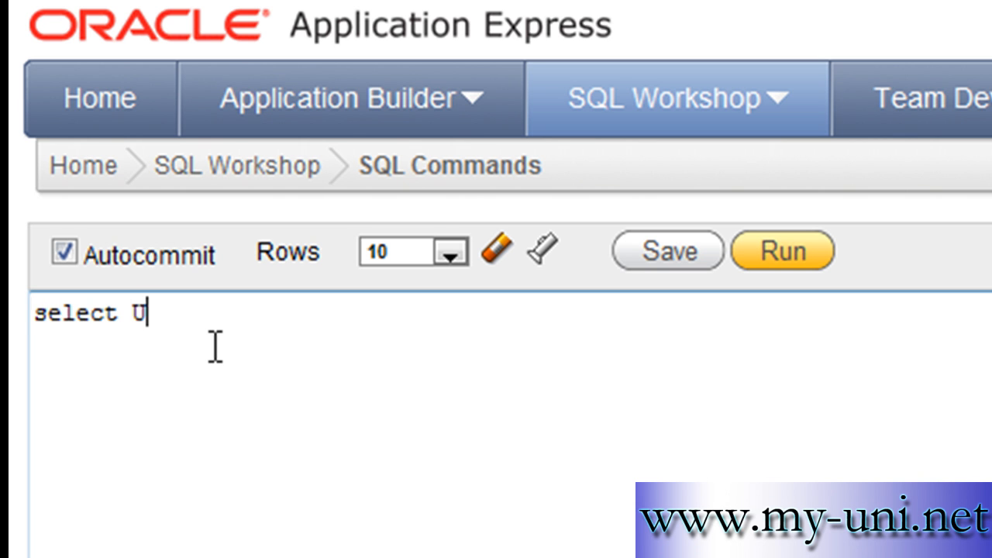
type("* from")
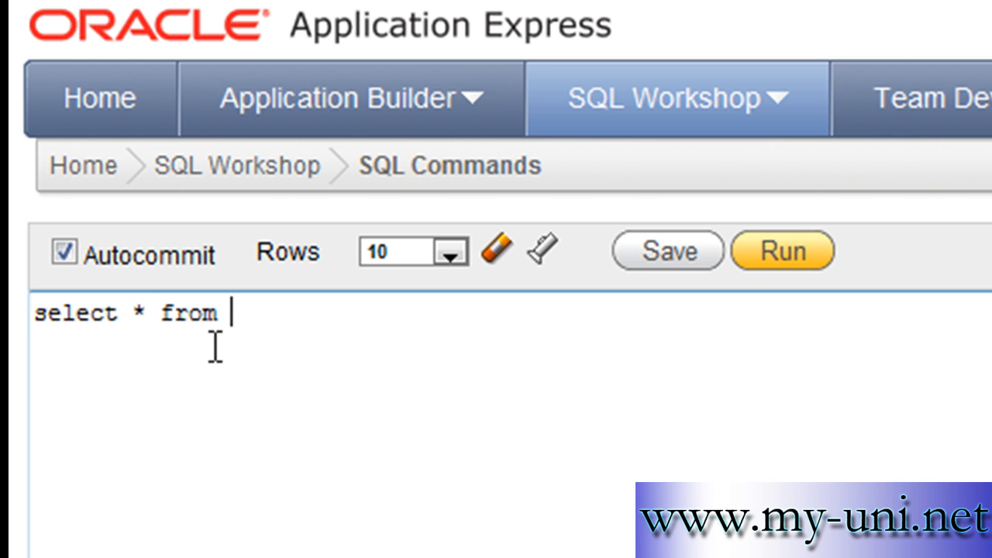
type("emp")
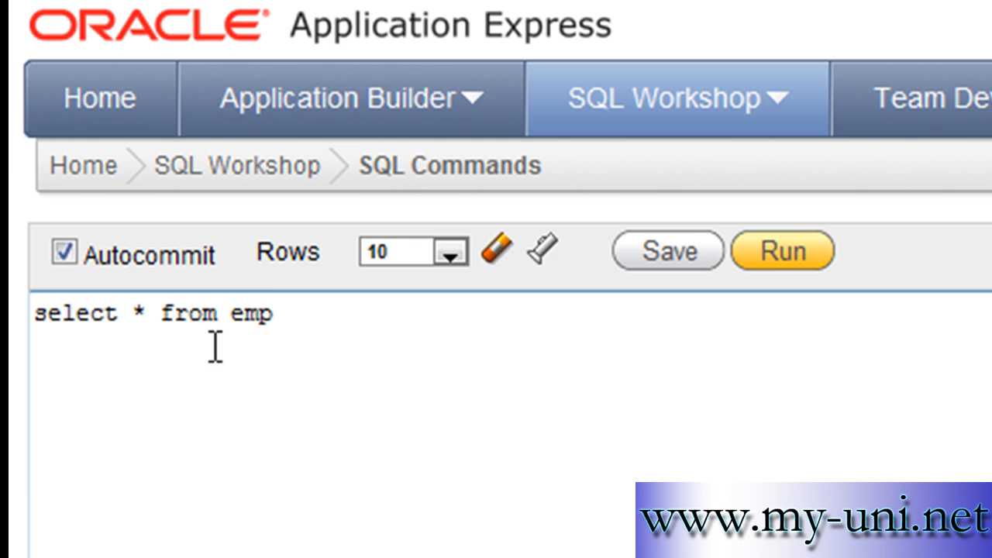
left_click(781, 250)
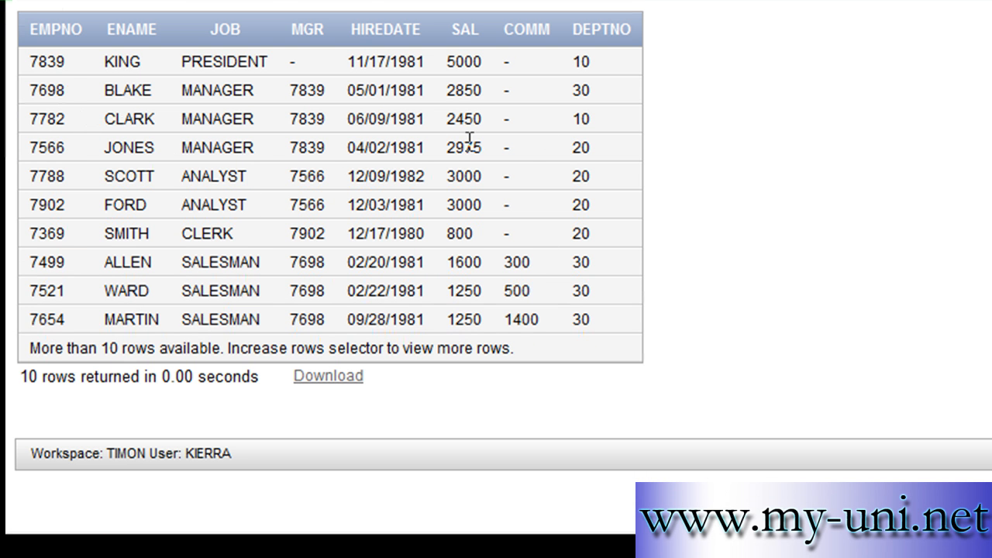
mouse_move(368, 56)
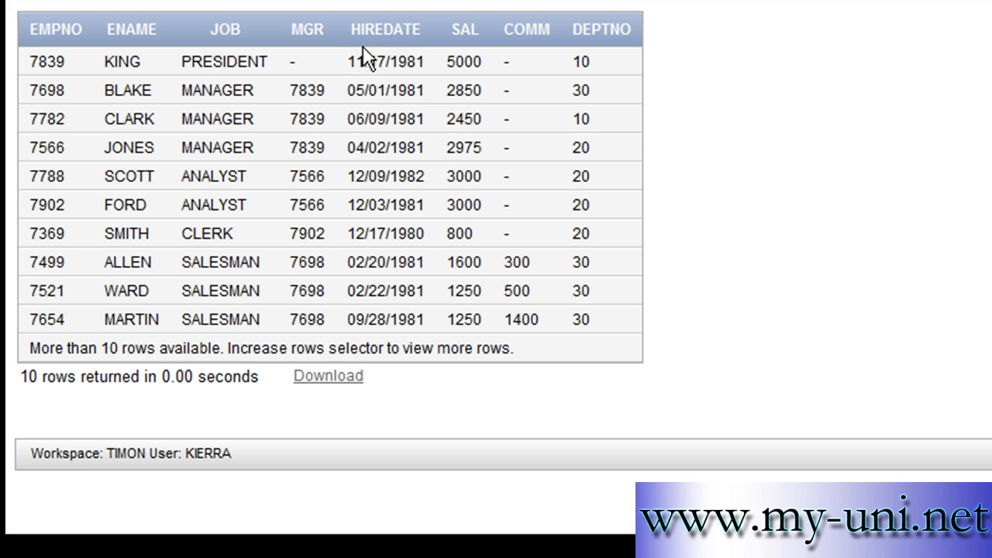
mouse_move(399, 292)
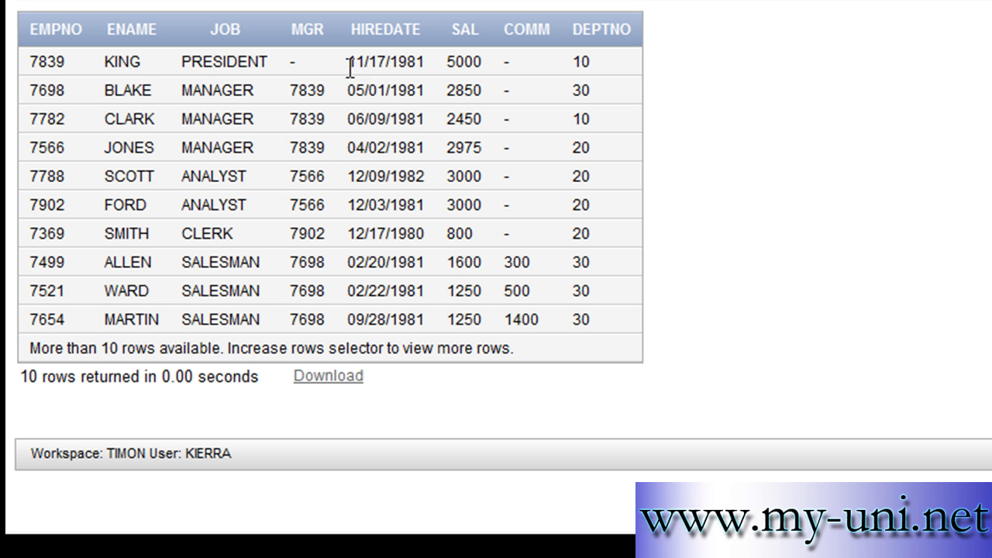
mouse_move(359, 73)
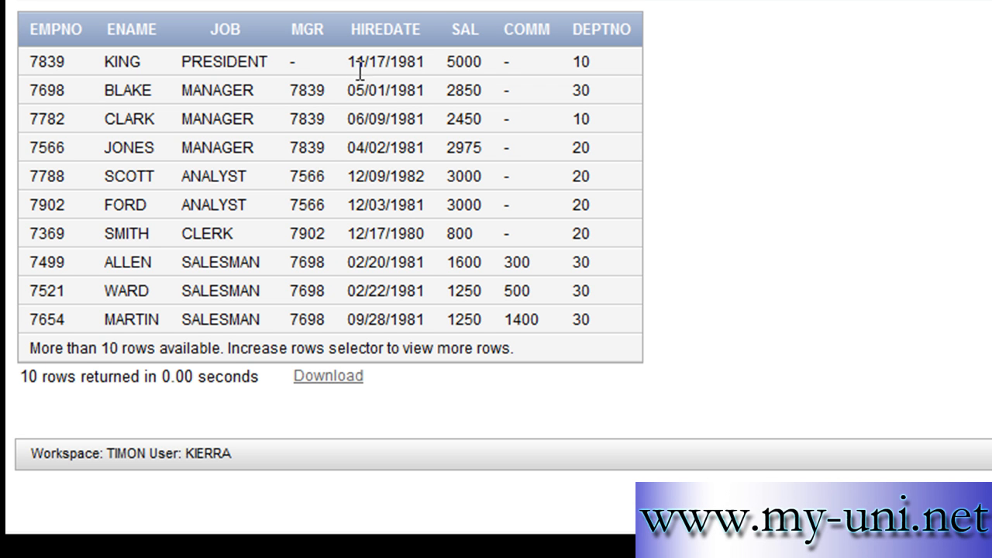
mouse_move(403, 82)
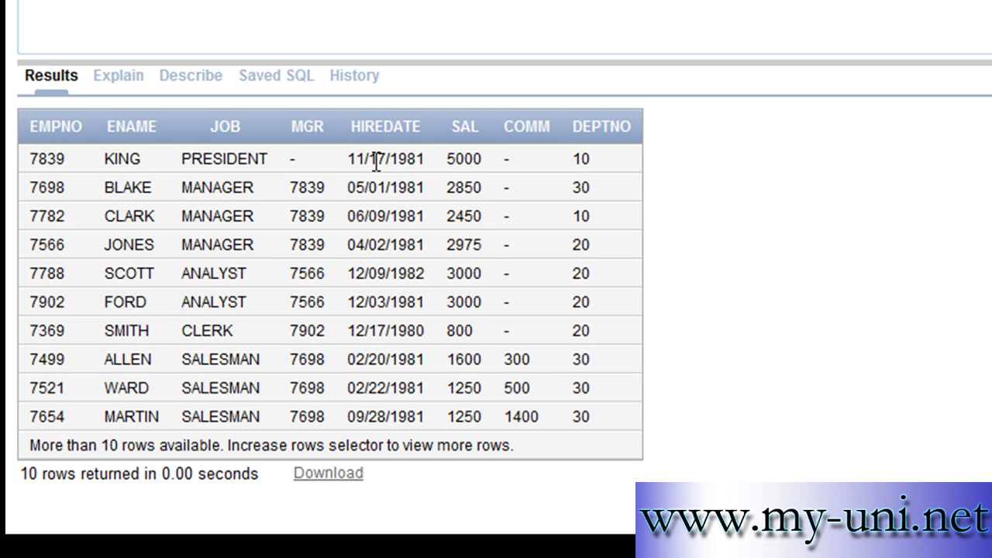
mouse_move(410, 178)
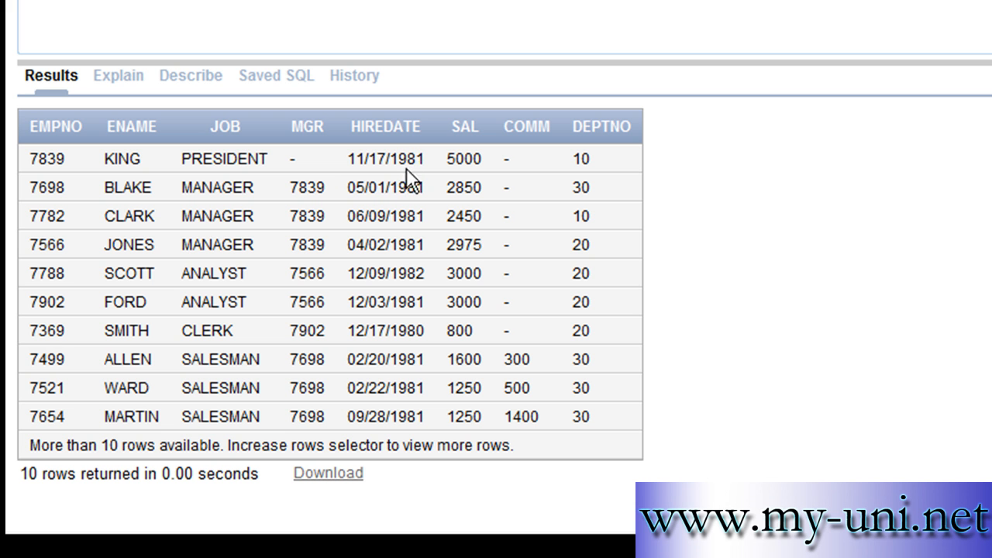
mouse_move(357, 158)
type("select extrac")
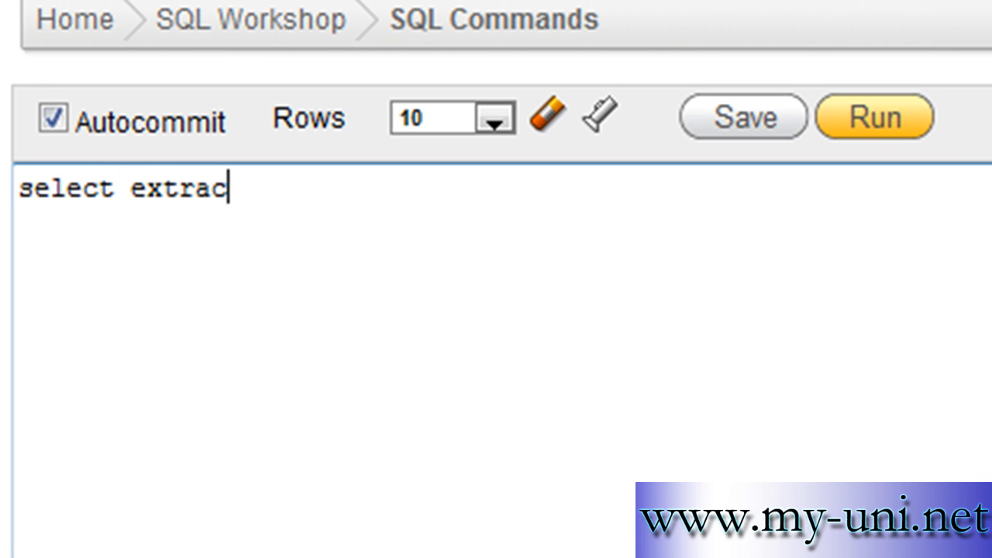
Run select extract(year from(hiredate)) from emp to list each hire year
type("t(")
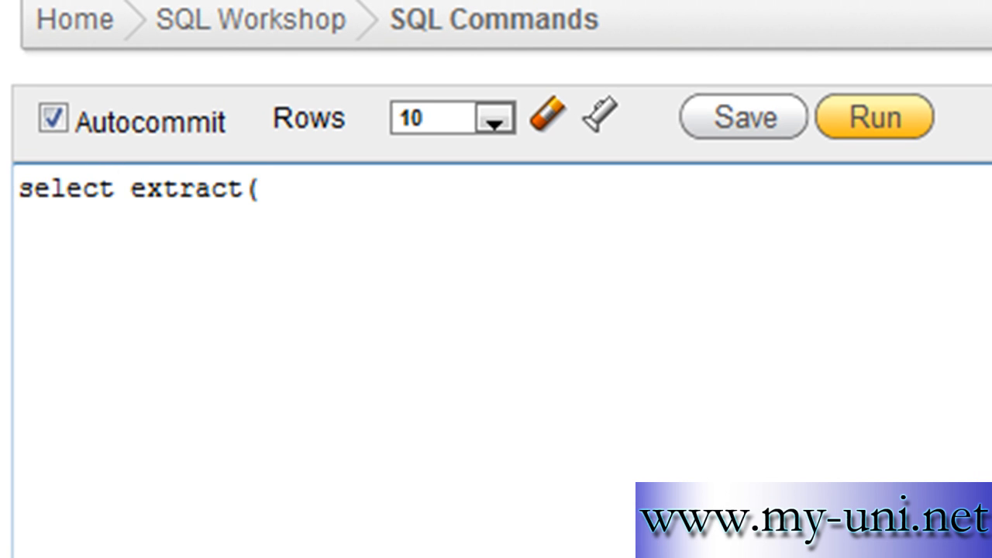
type("year fr")
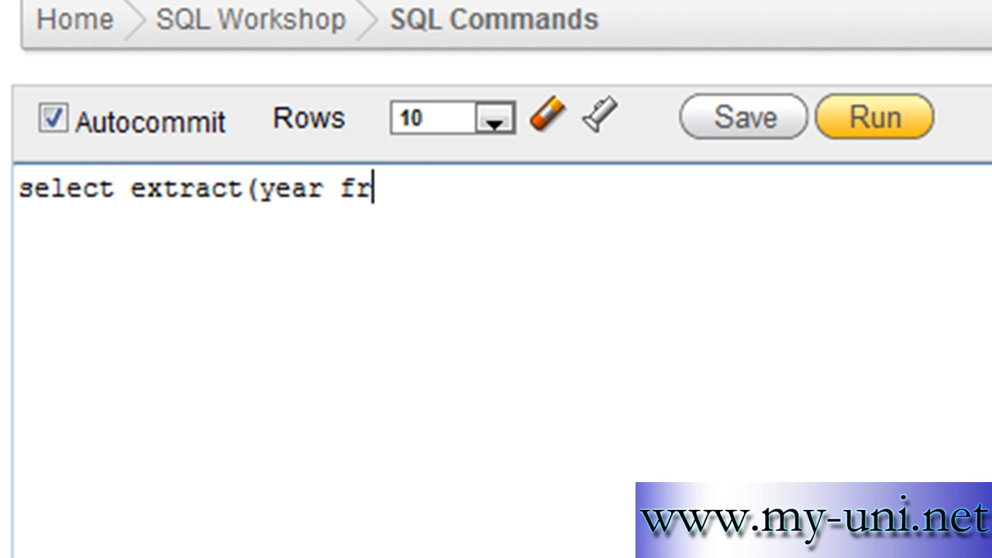
type("om")
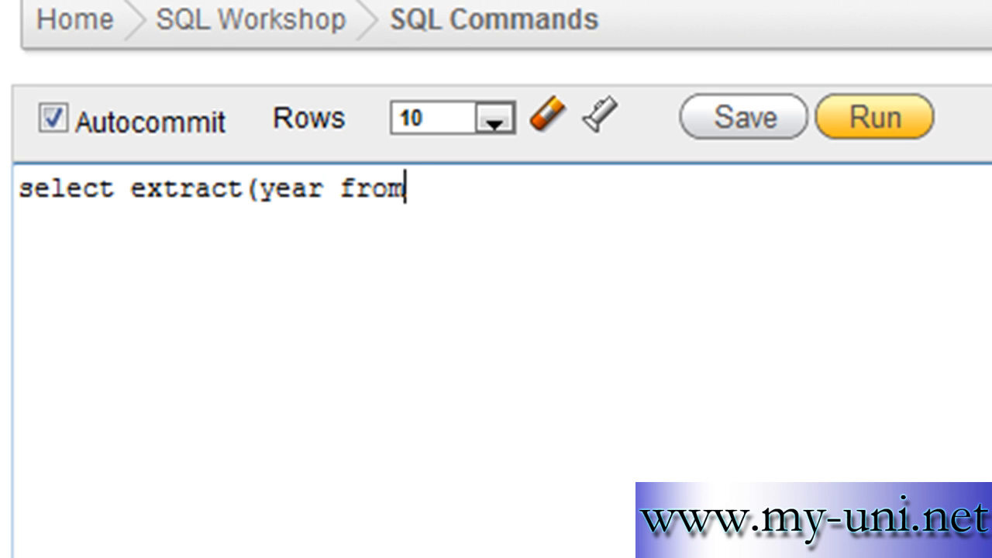
type("(hired")
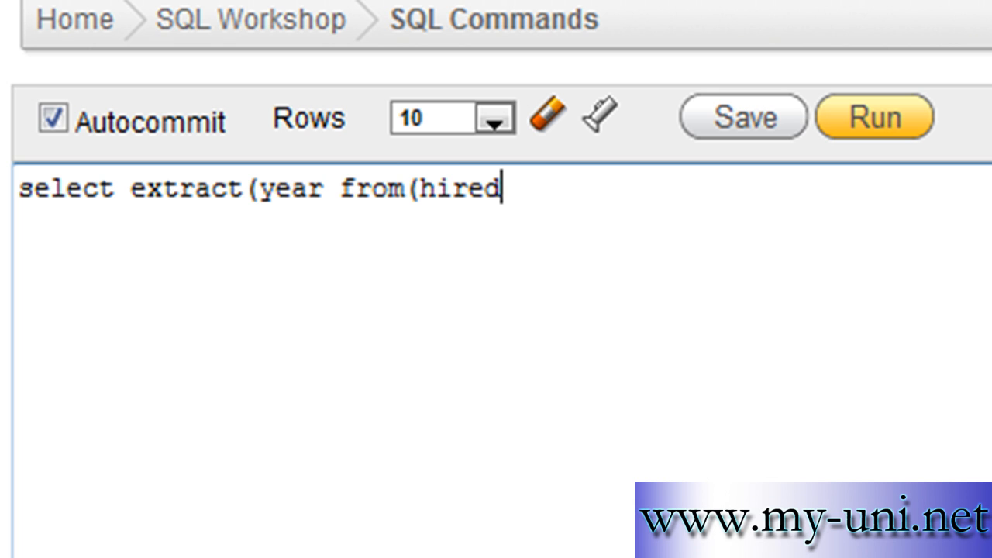
type("ate)")
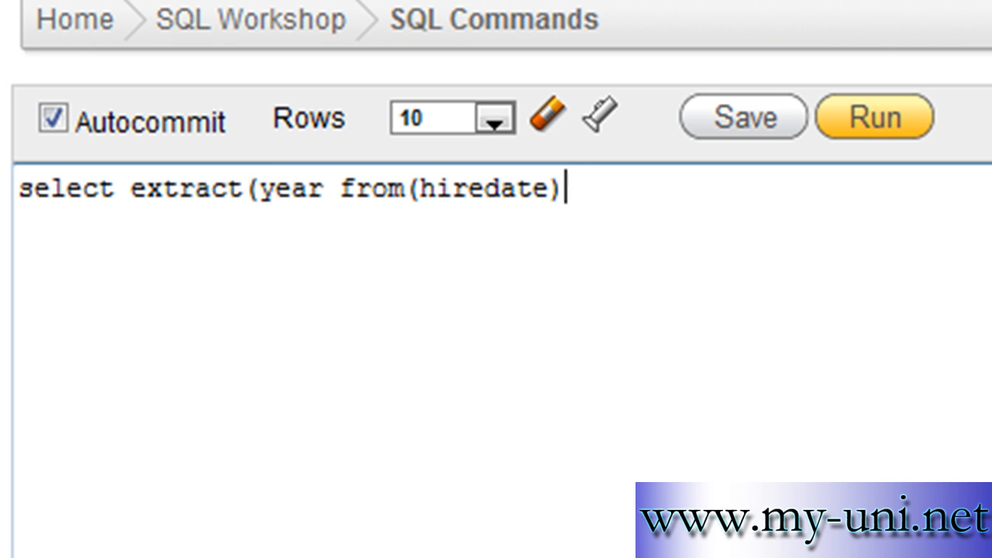
type(") f")
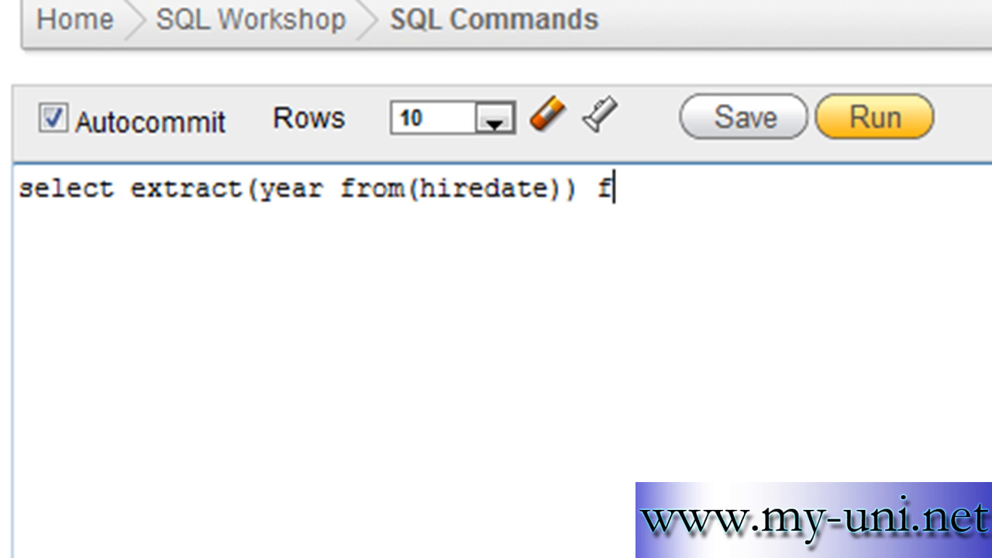
type("rom emp")
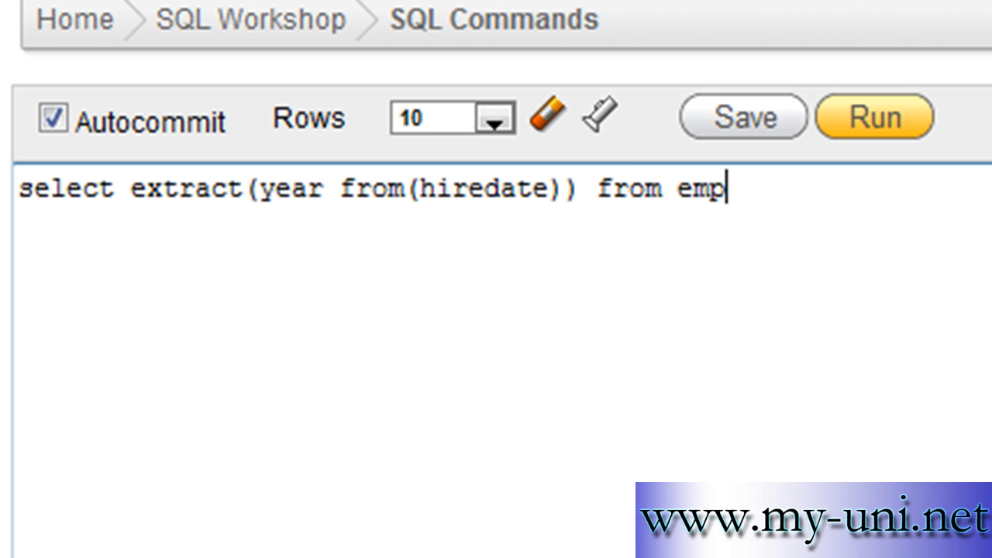
mouse_move(961, 120)
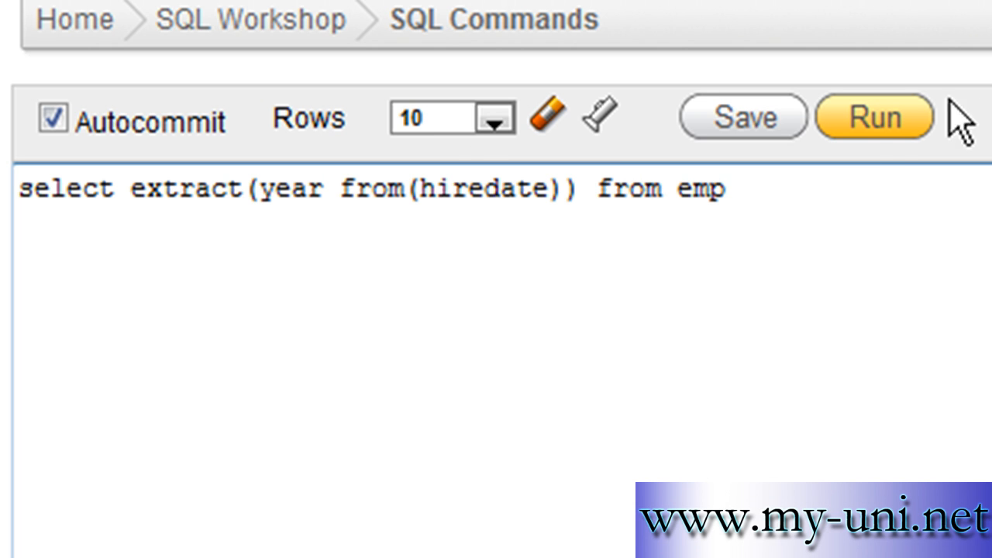
left_click(874, 117)
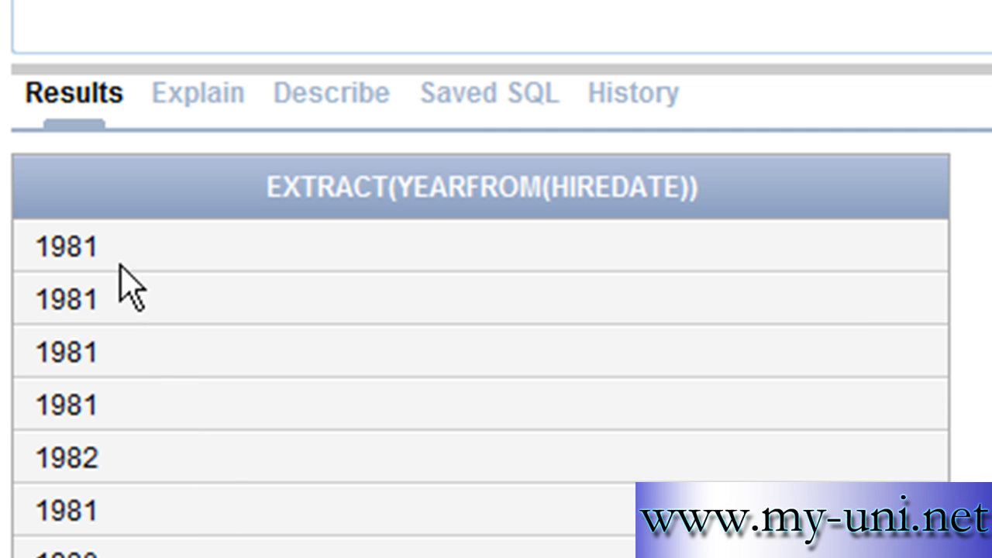
mouse_move(244, 465)
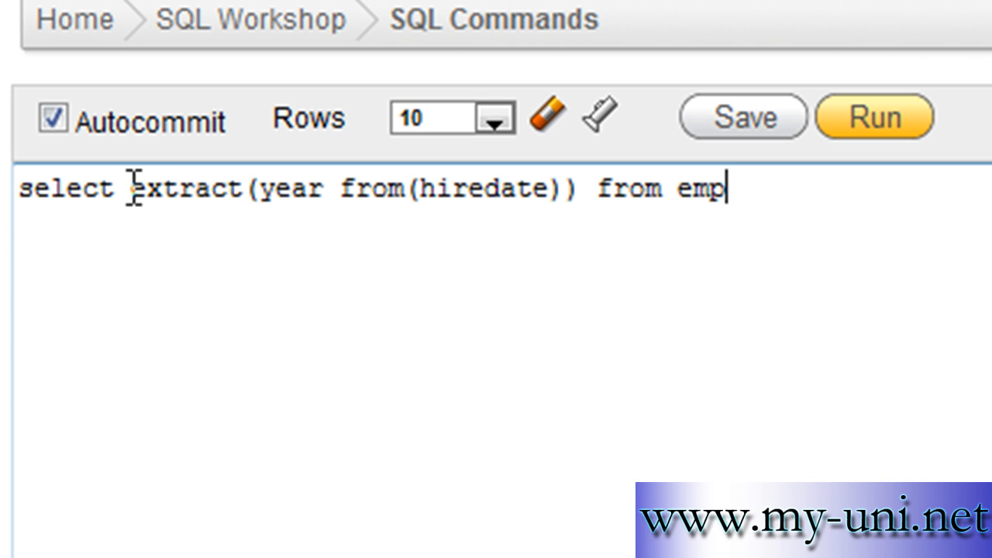
Add hiredate, after select and rerun to show each date beside its year
type("r")
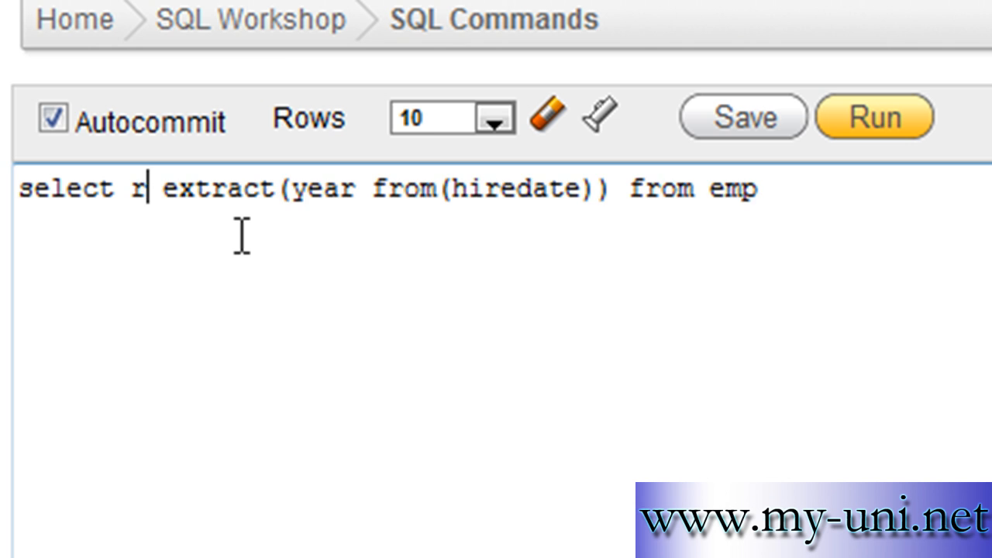
type("iredate")
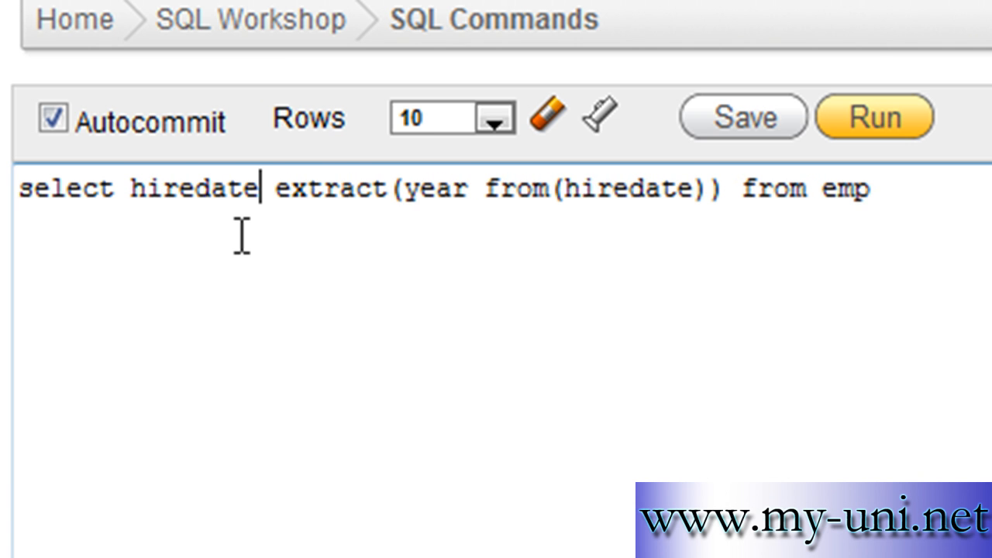
type(",")
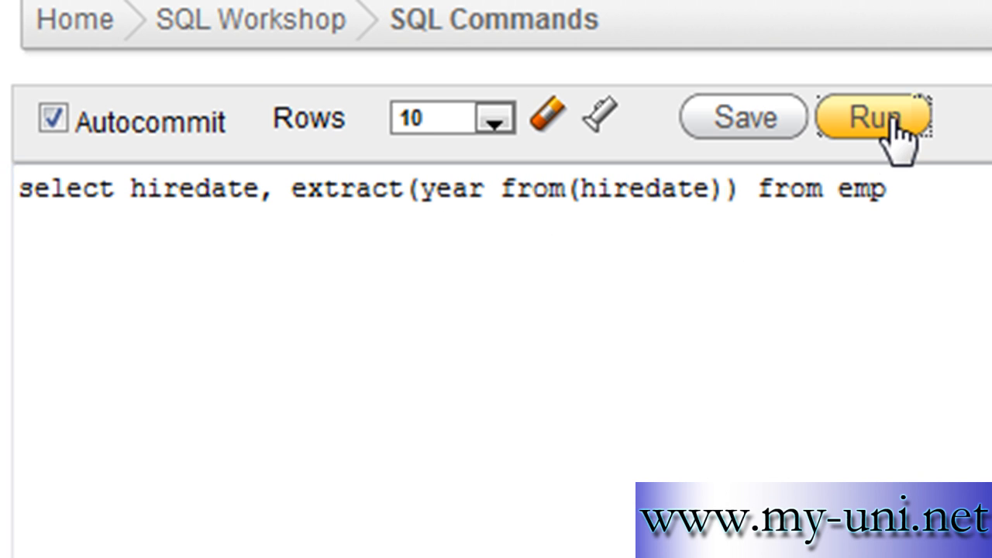
left_click(872, 118)
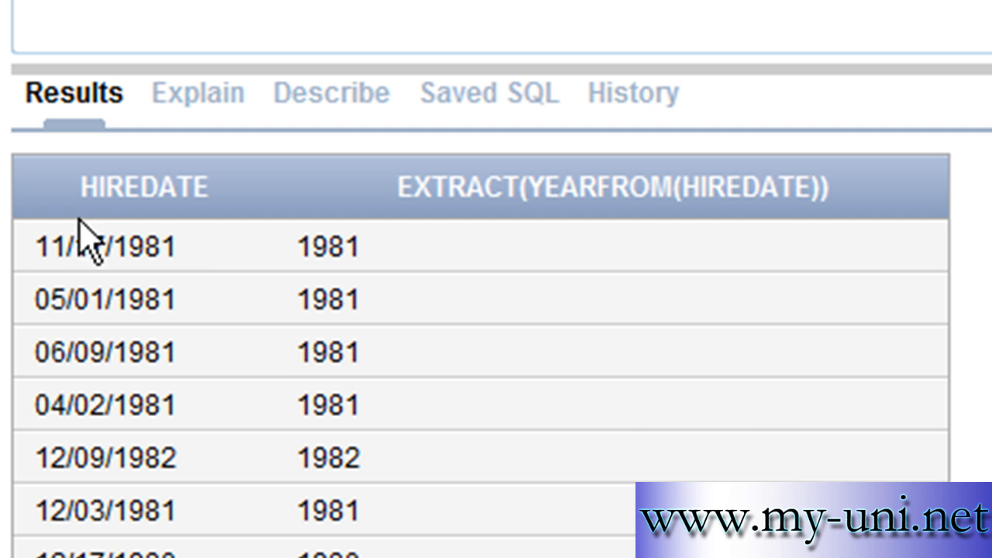
mouse_move(320, 293)
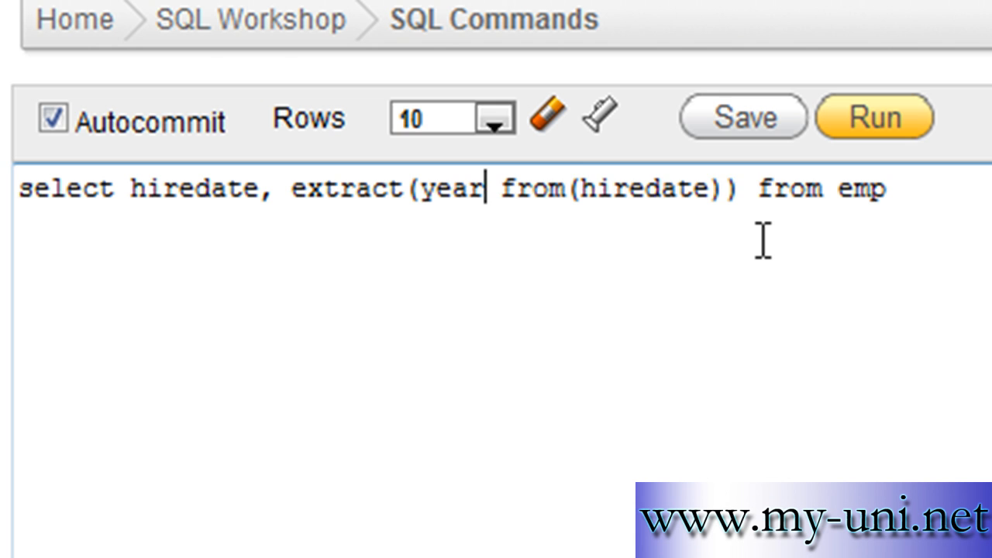
Change year to month in extract() and rerun to list hire months
type("m")
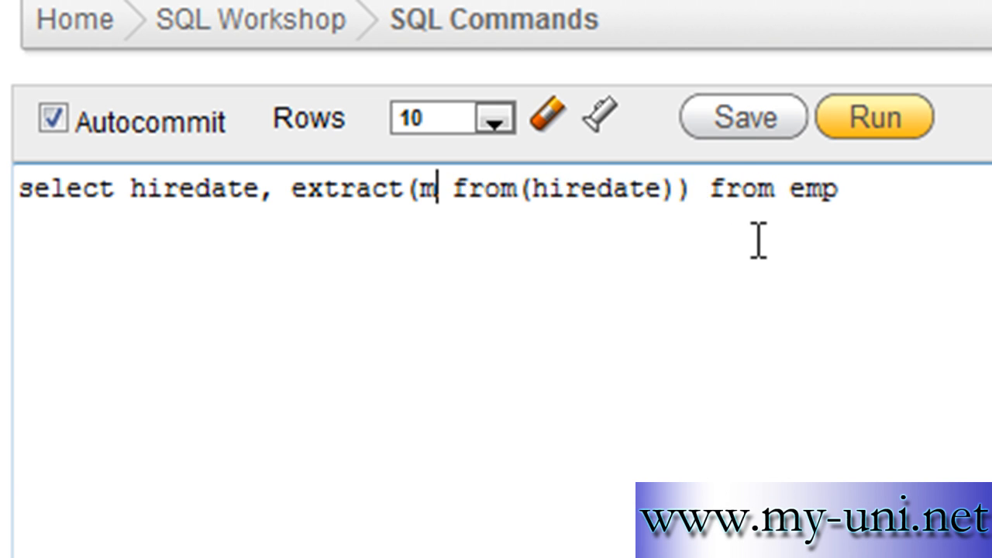
type("onth")
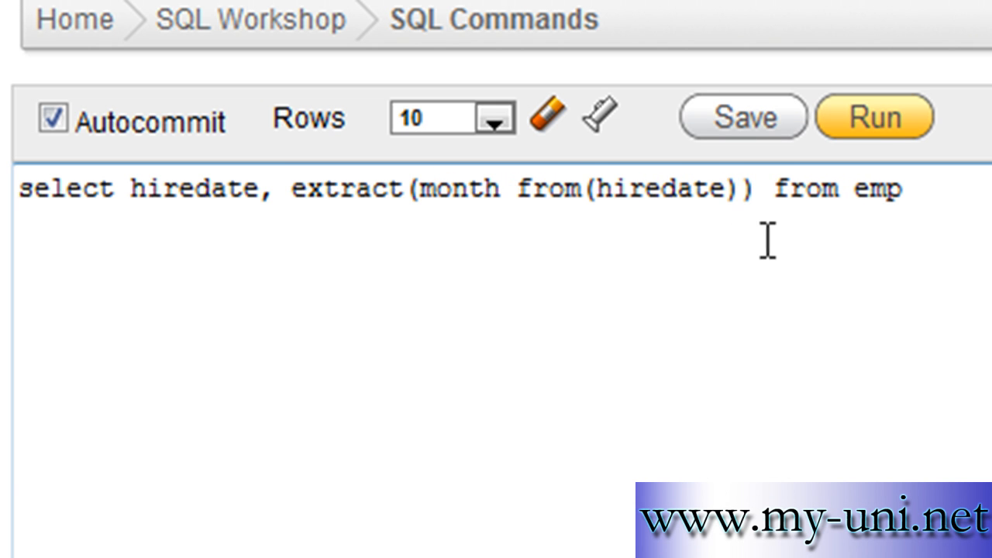
left_click(874, 116)
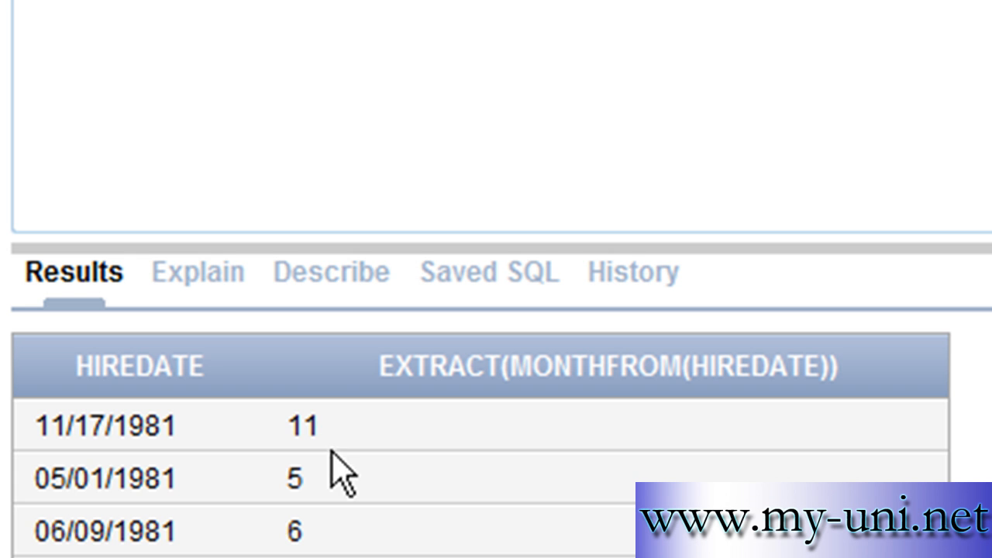
mouse_move(407, 496)
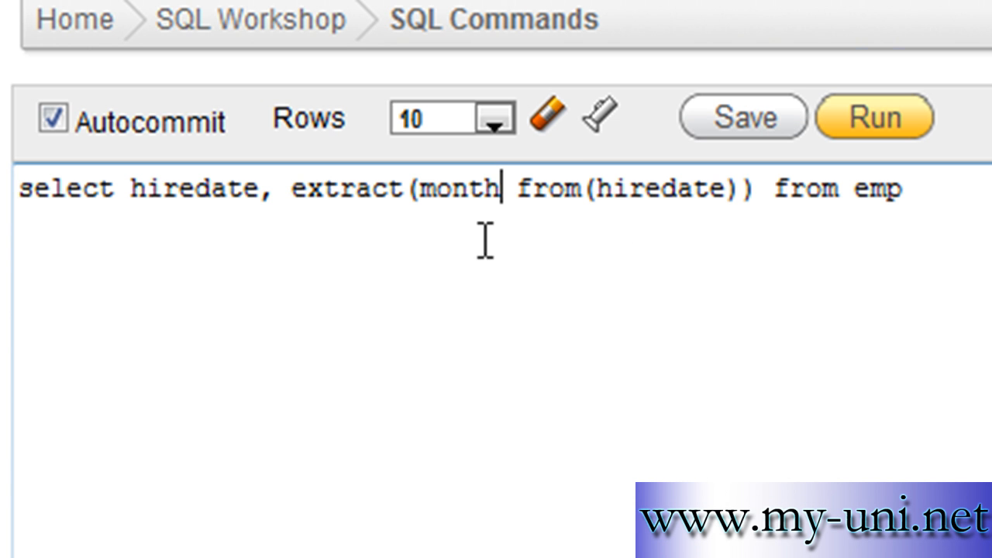
Erase month in extract() and begin replacing it with day
key("BackSpace")
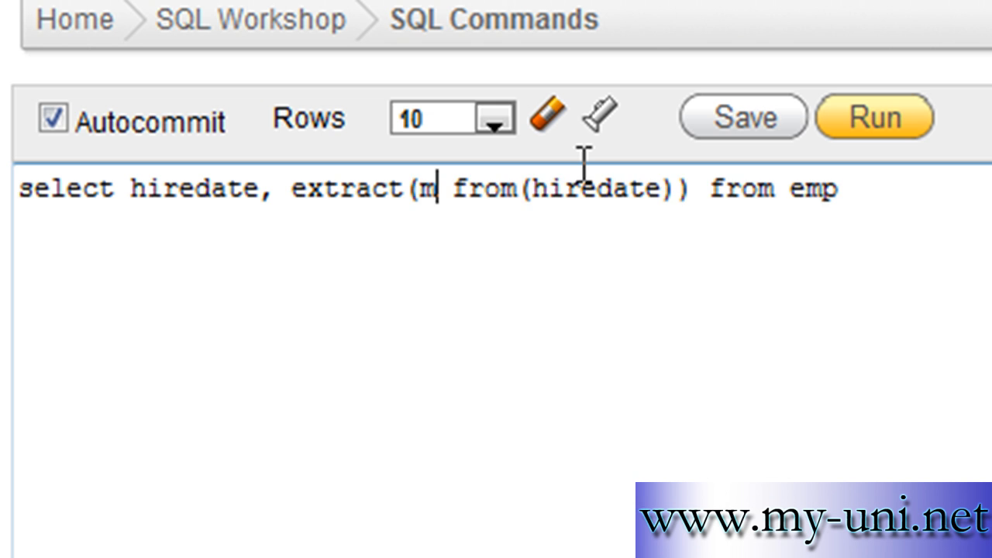
type("da")
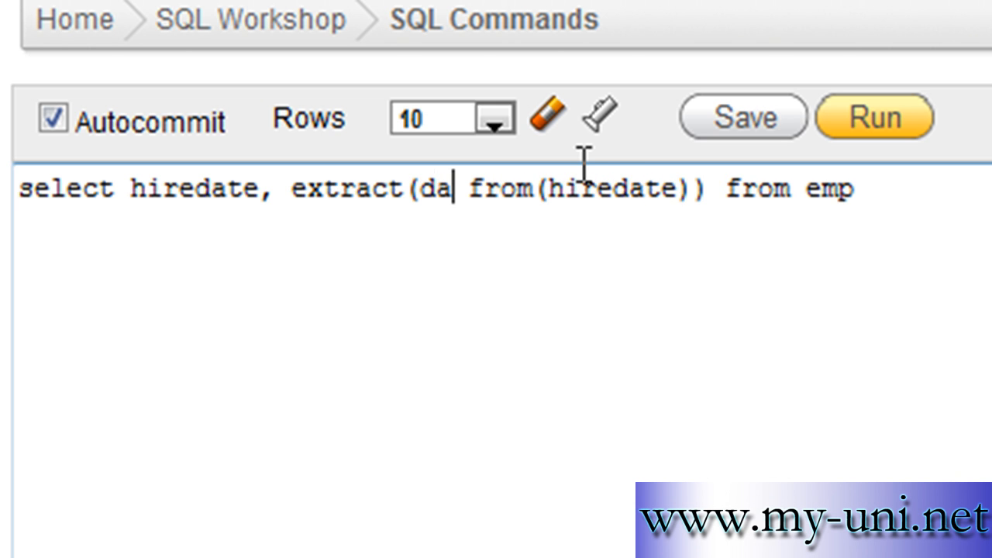